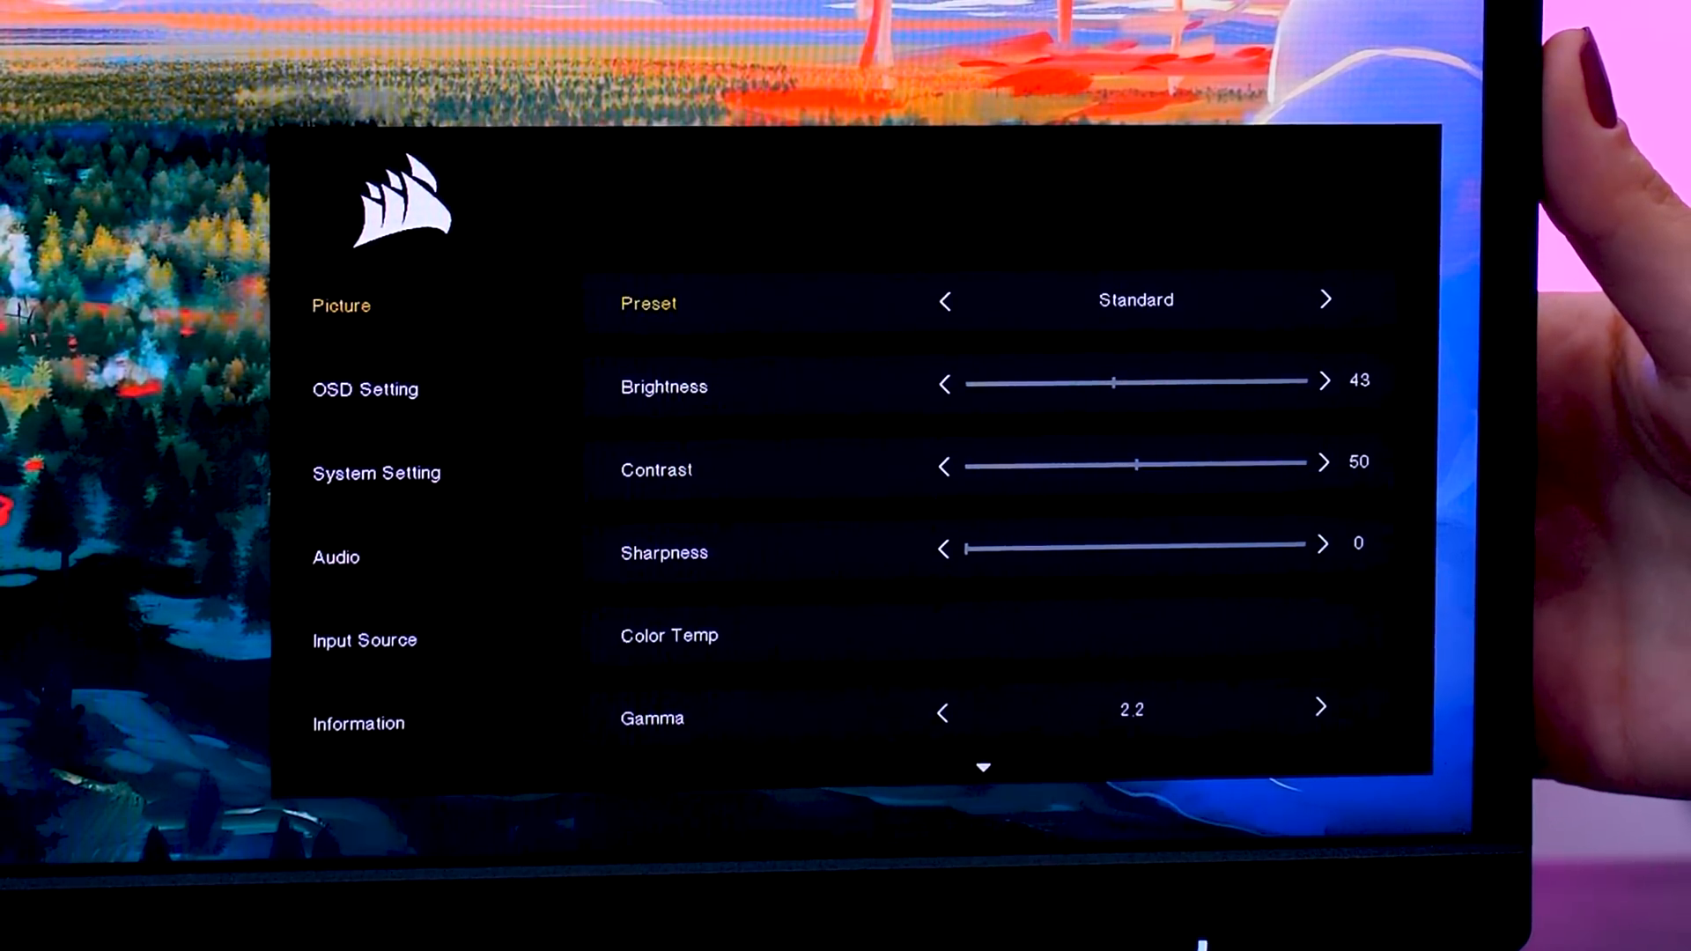
Step: Move from the Picture menu down to the System Setting page on the monitor OSD
left_click(364, 389)
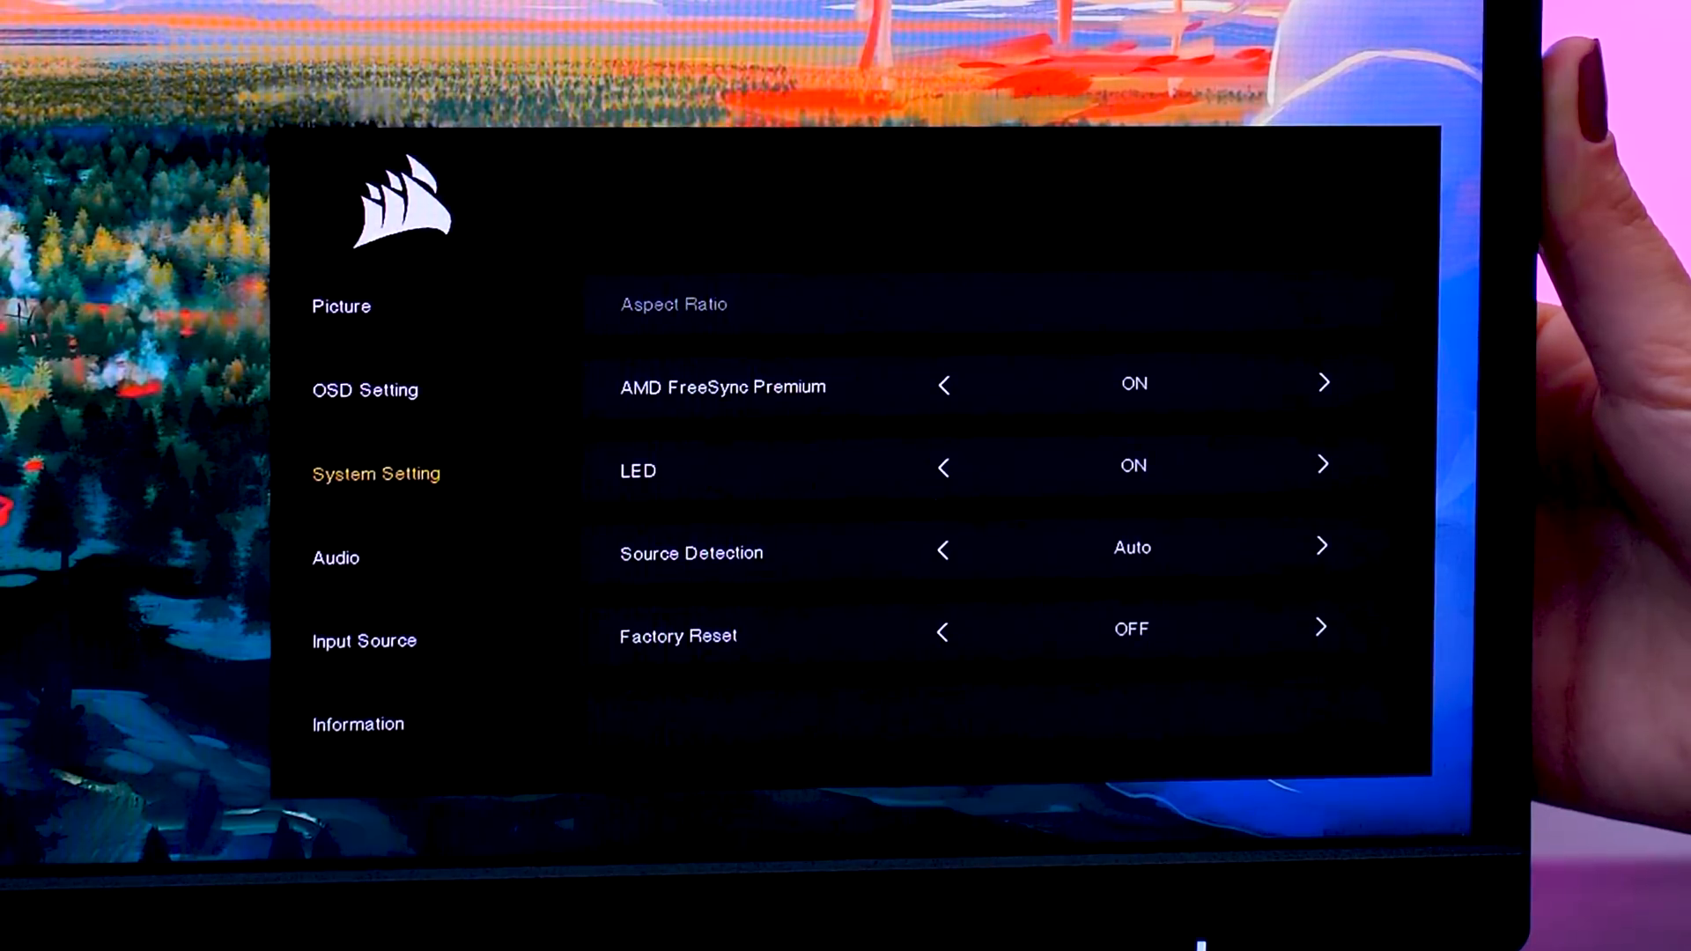
left_click(364, 640)
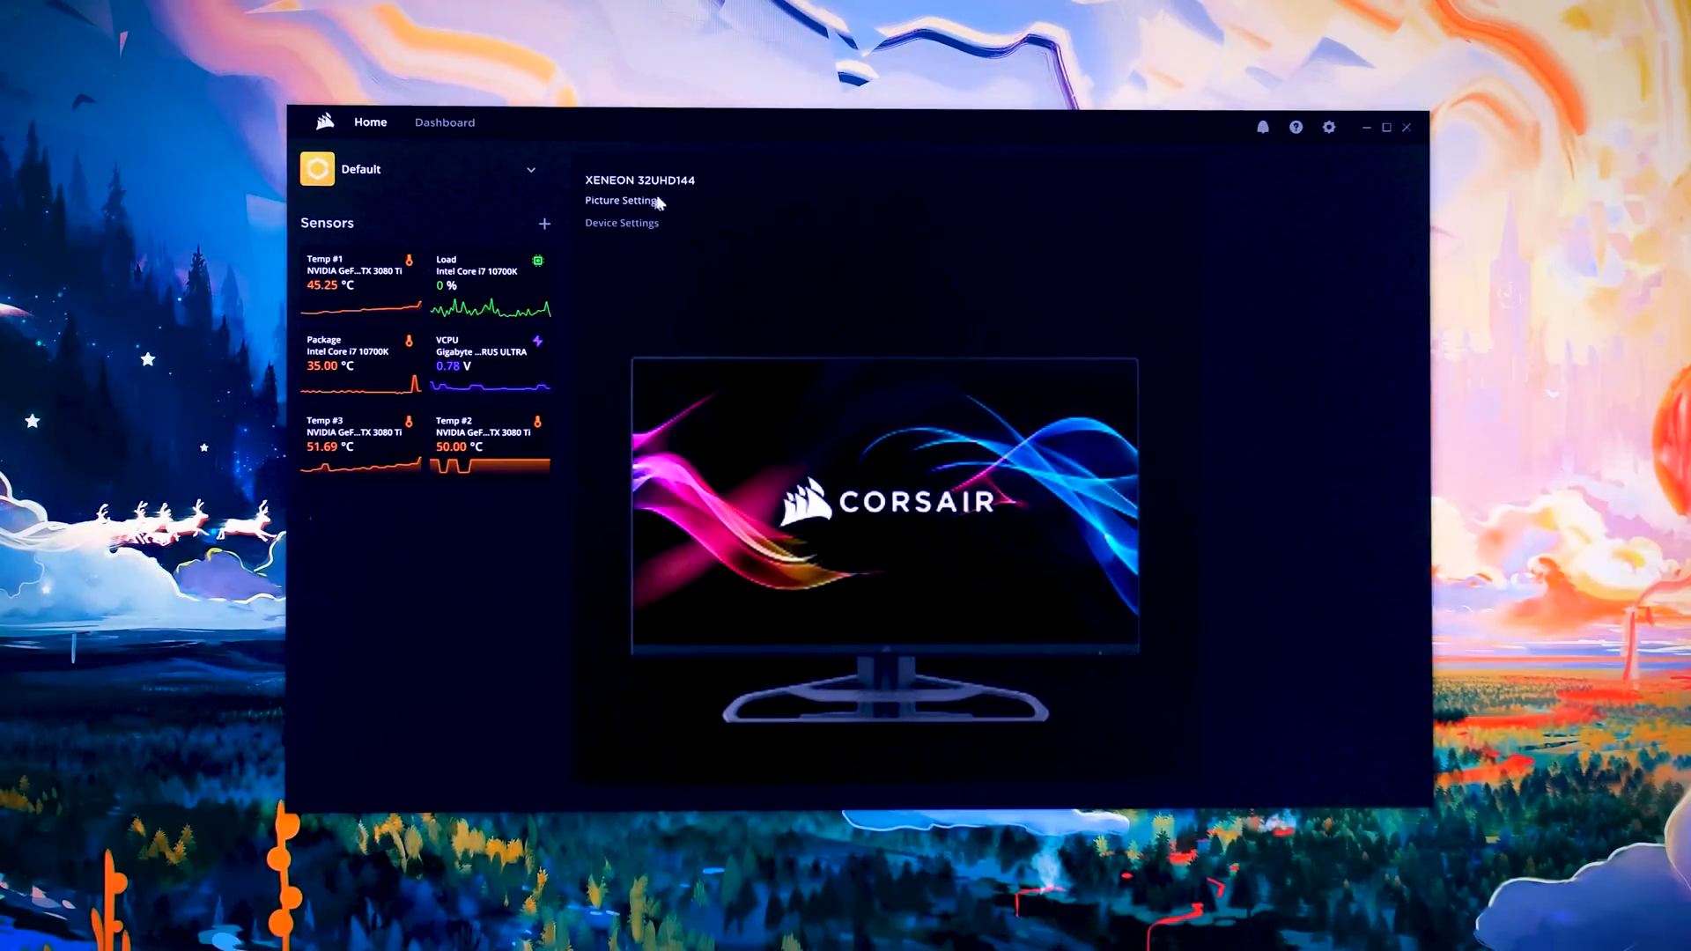
Step: Open XENEON 32UHD144 Picture Settings and show the Picture Mode choices, currently Standard
left_click(623, 201)
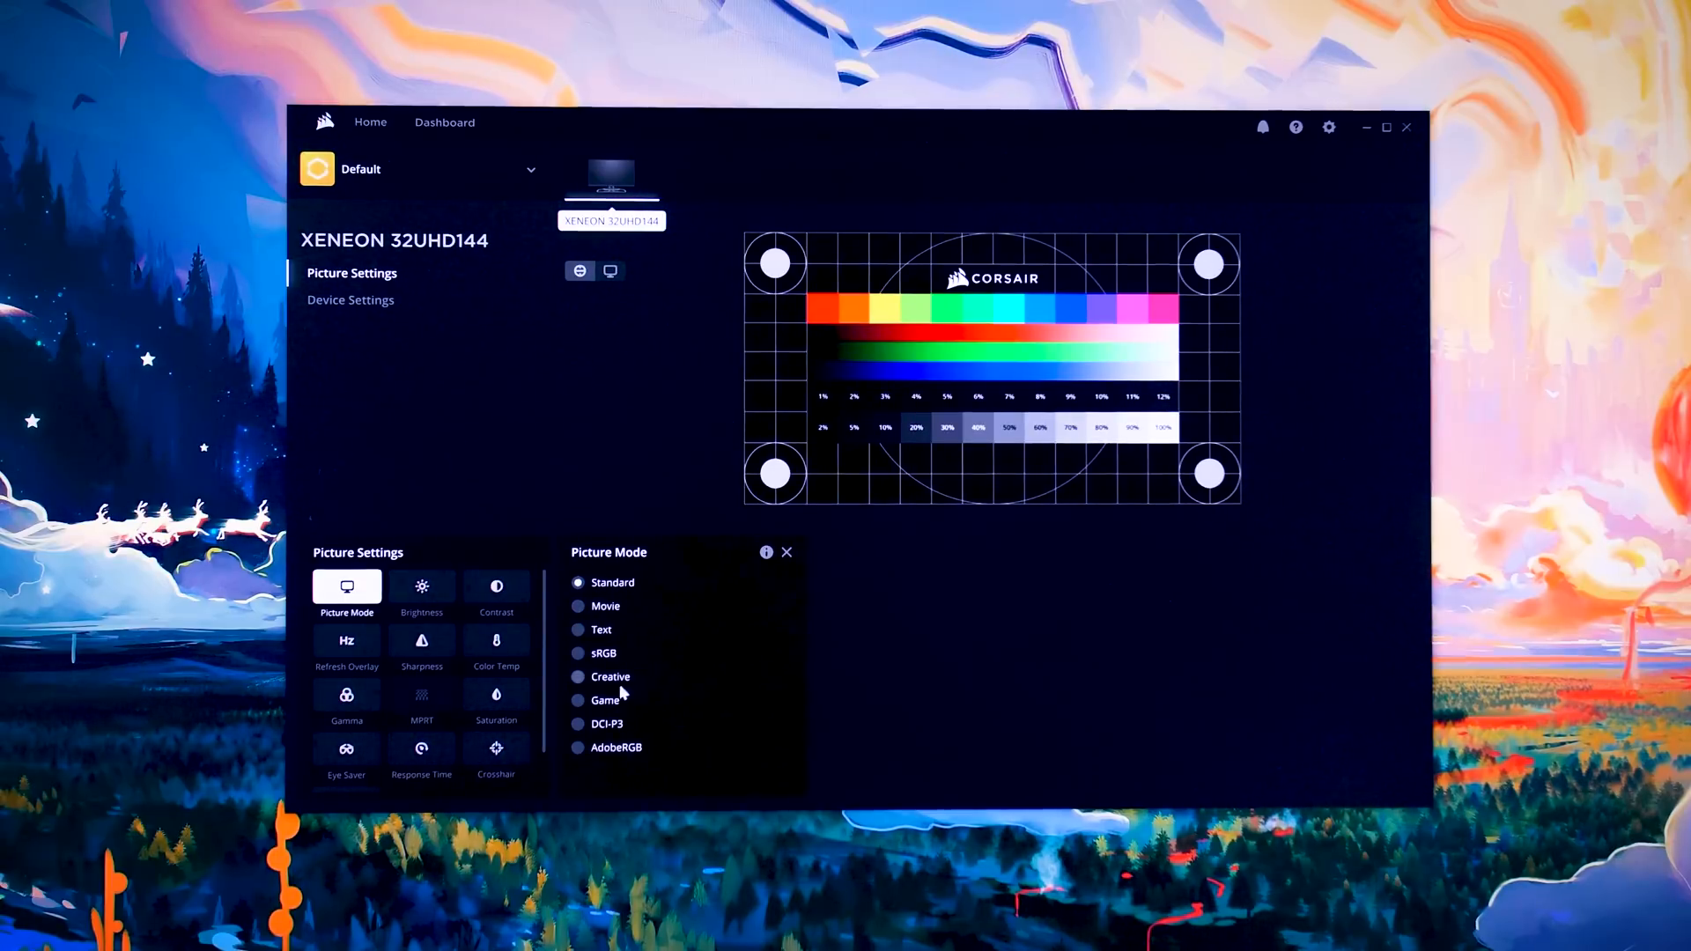
left_click(603, 652)
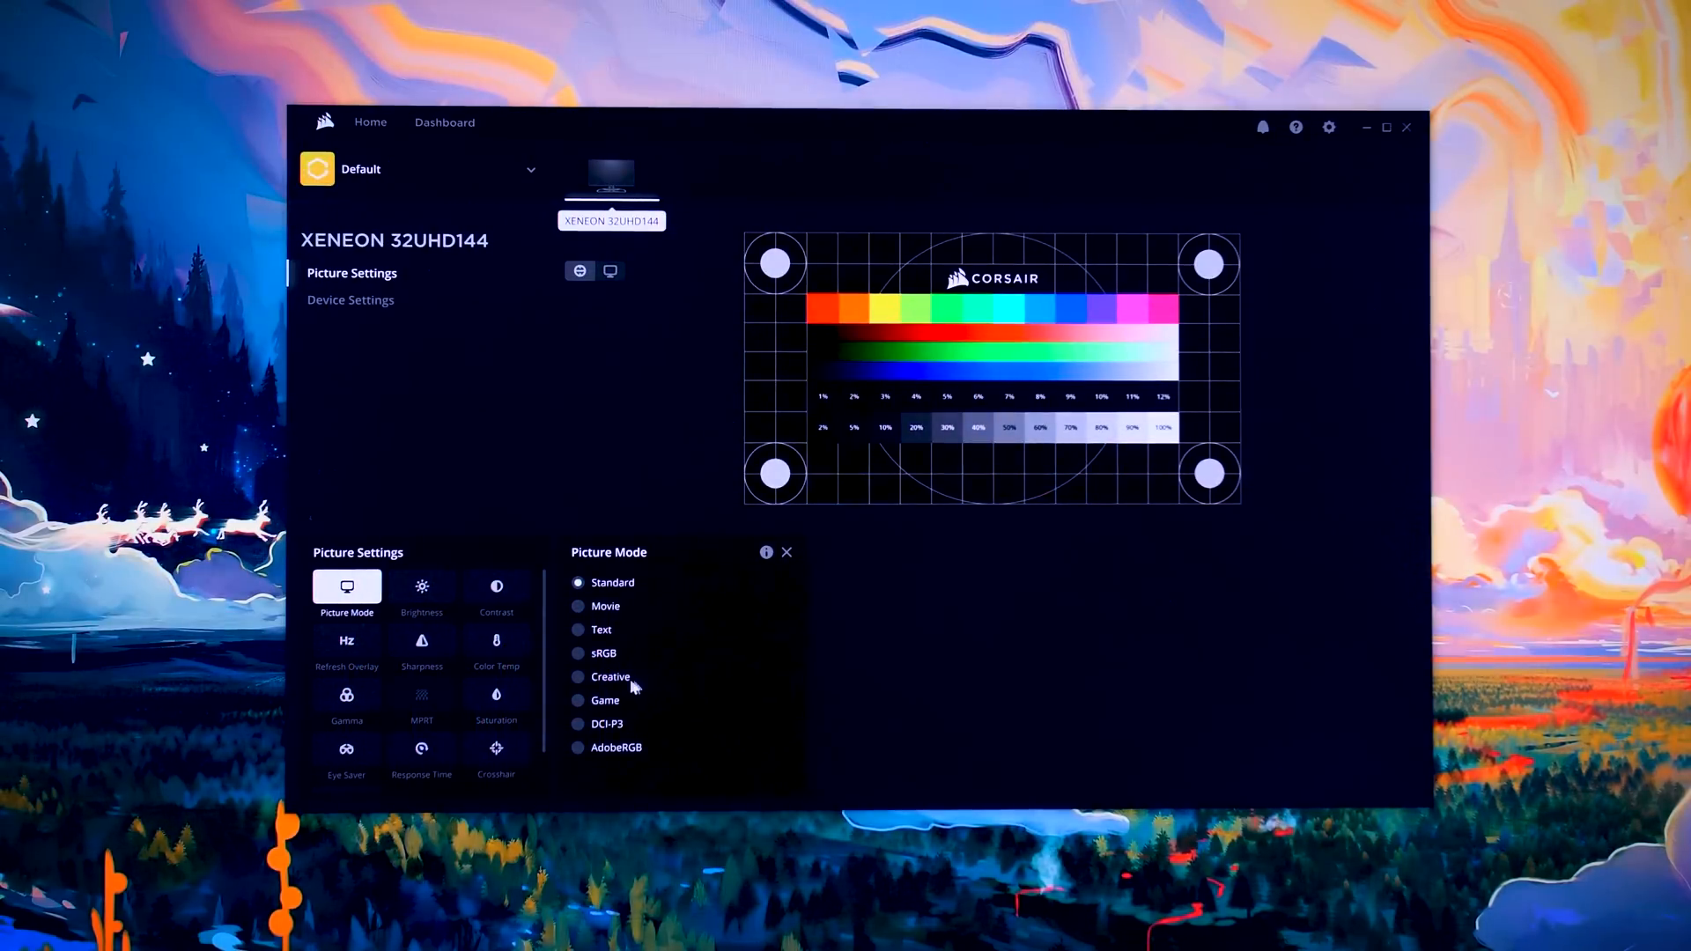
Step: Switch picture mode to sRGB and bring up the Response Time options
left_click(601, 652)
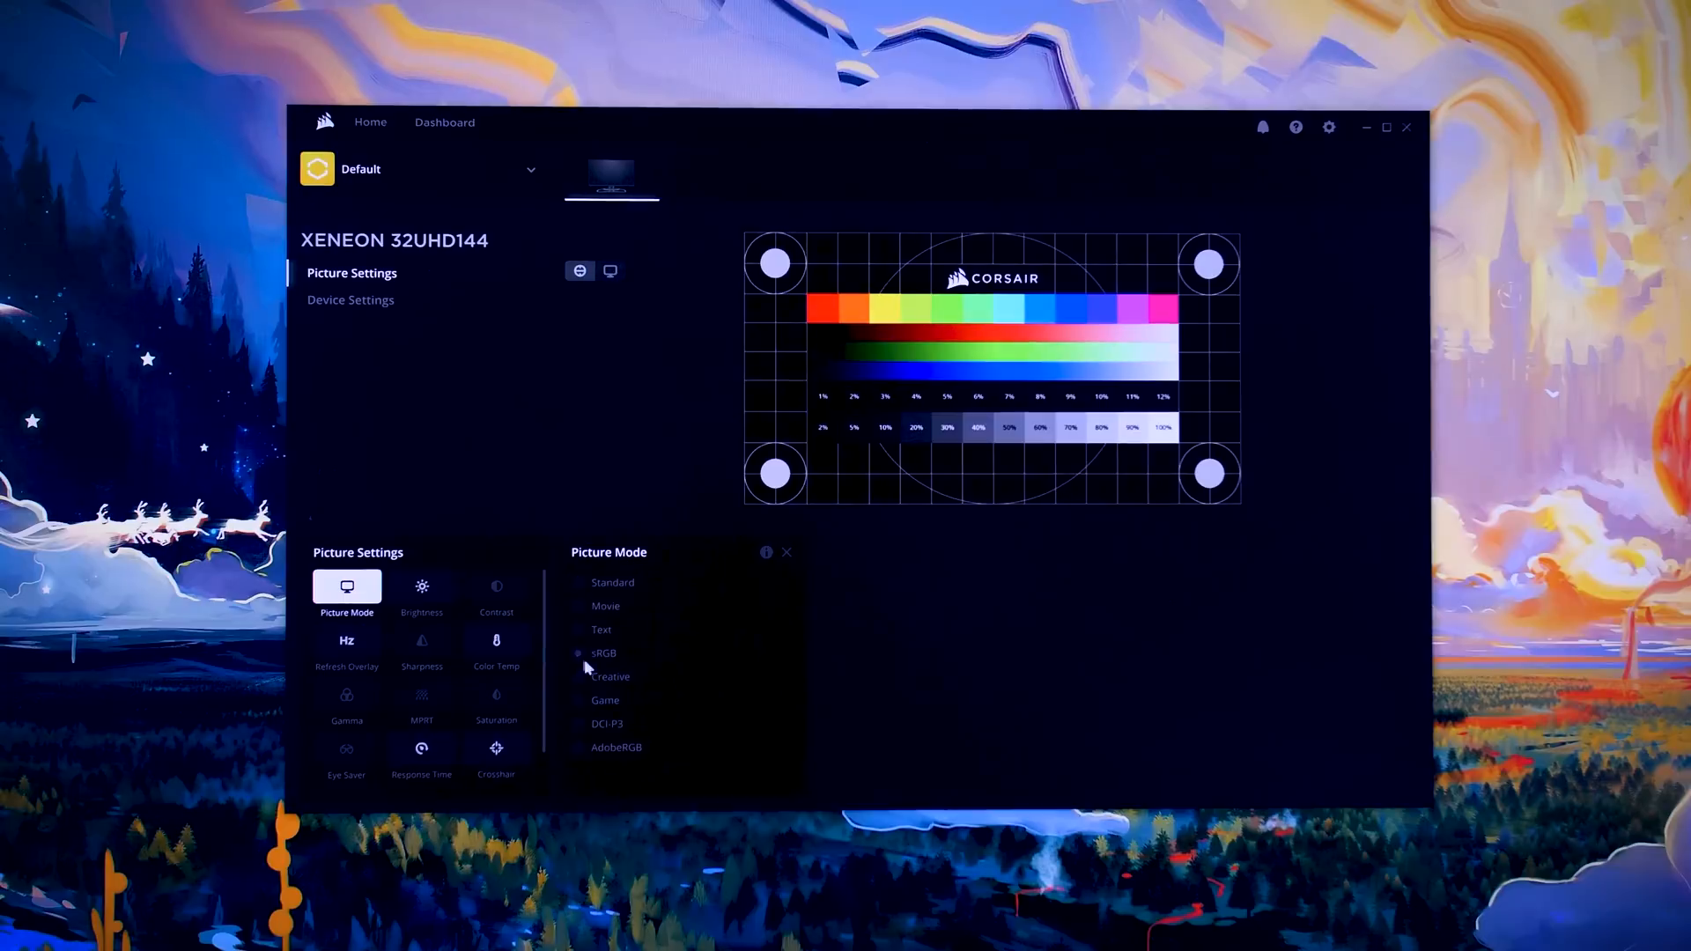
left_click(606, 724)
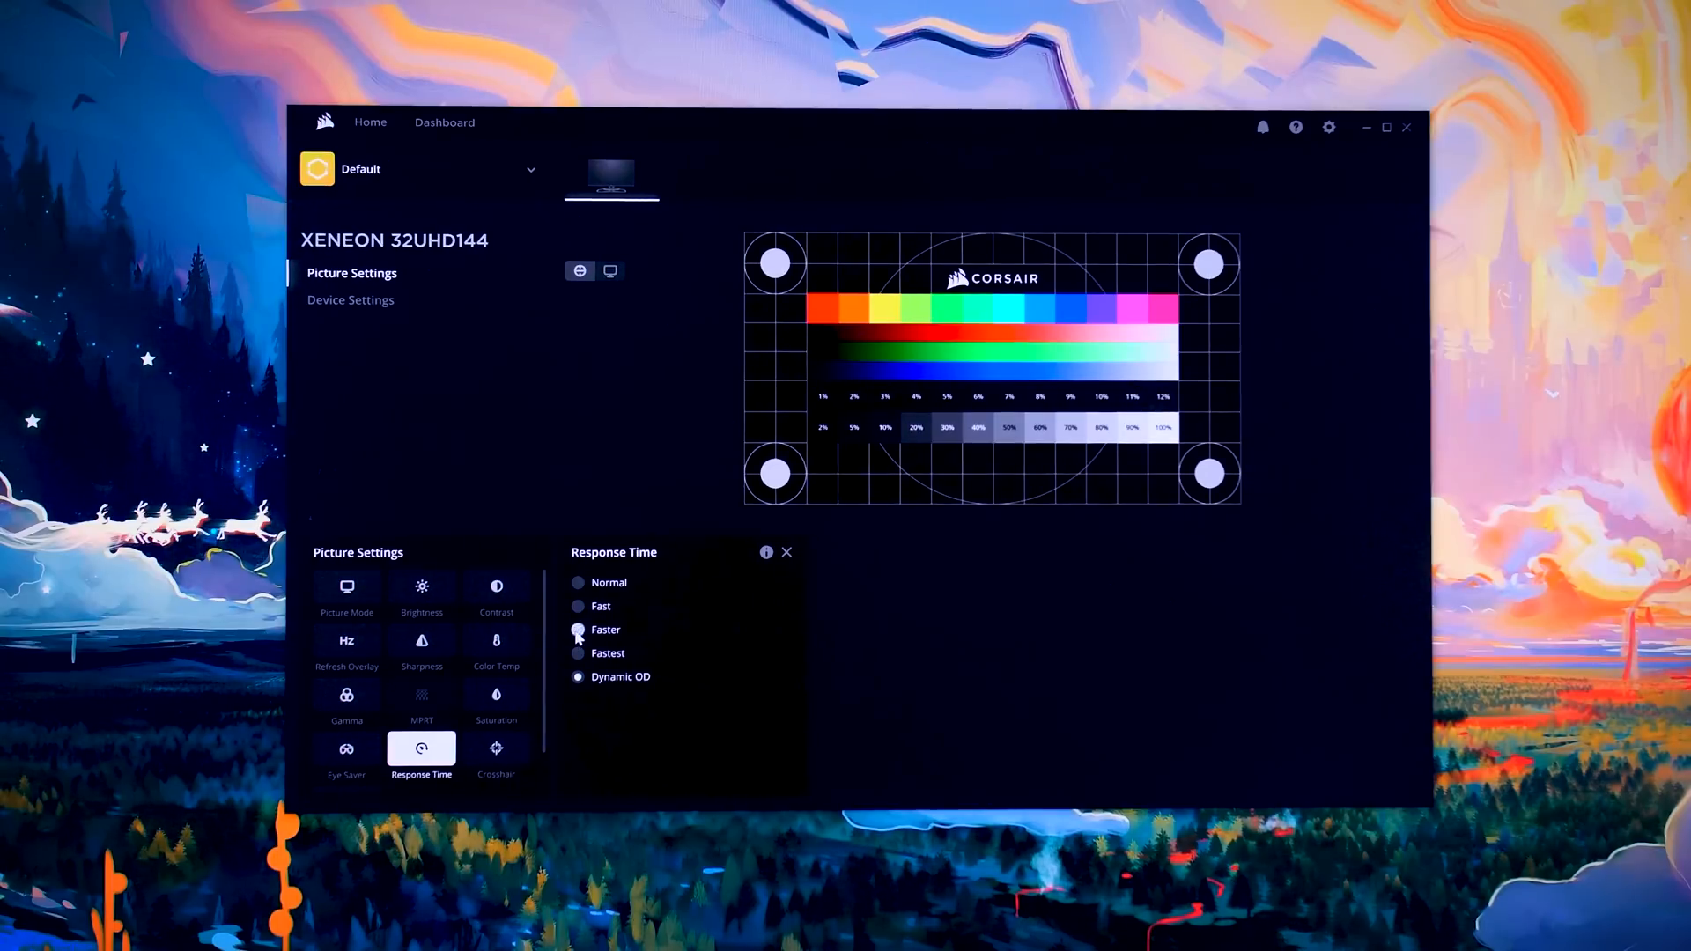
Step: Choose Faster instead of Dynamic OD for the monitor's response time
left_click(578, 630)
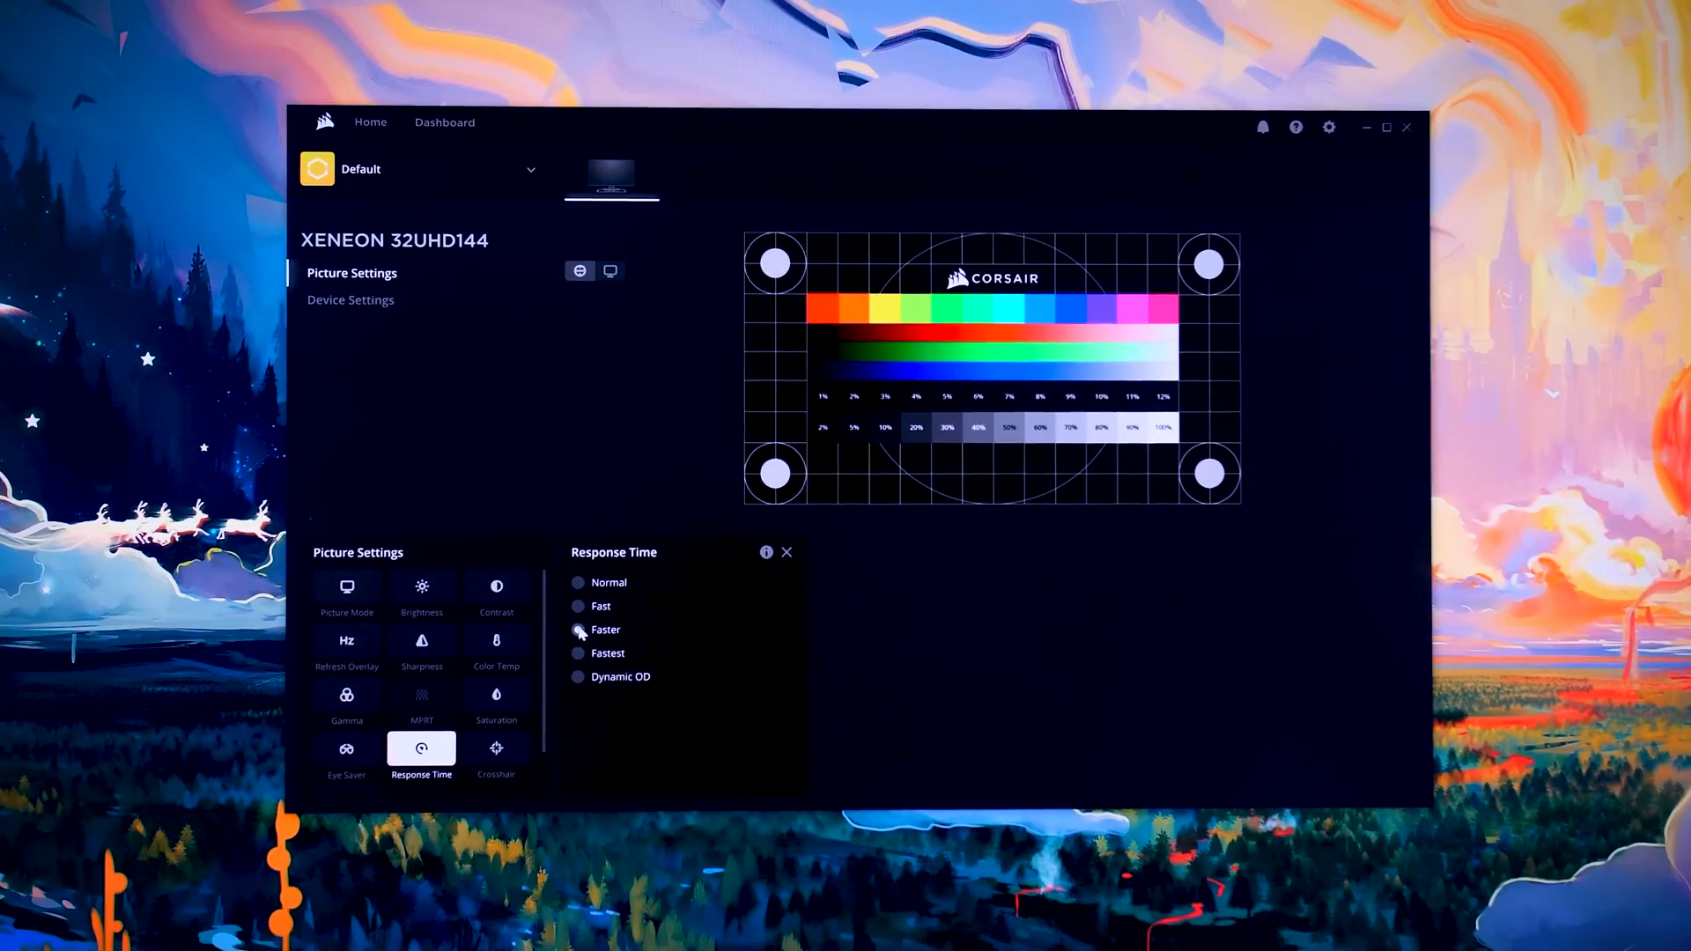
left_click(578, 629)
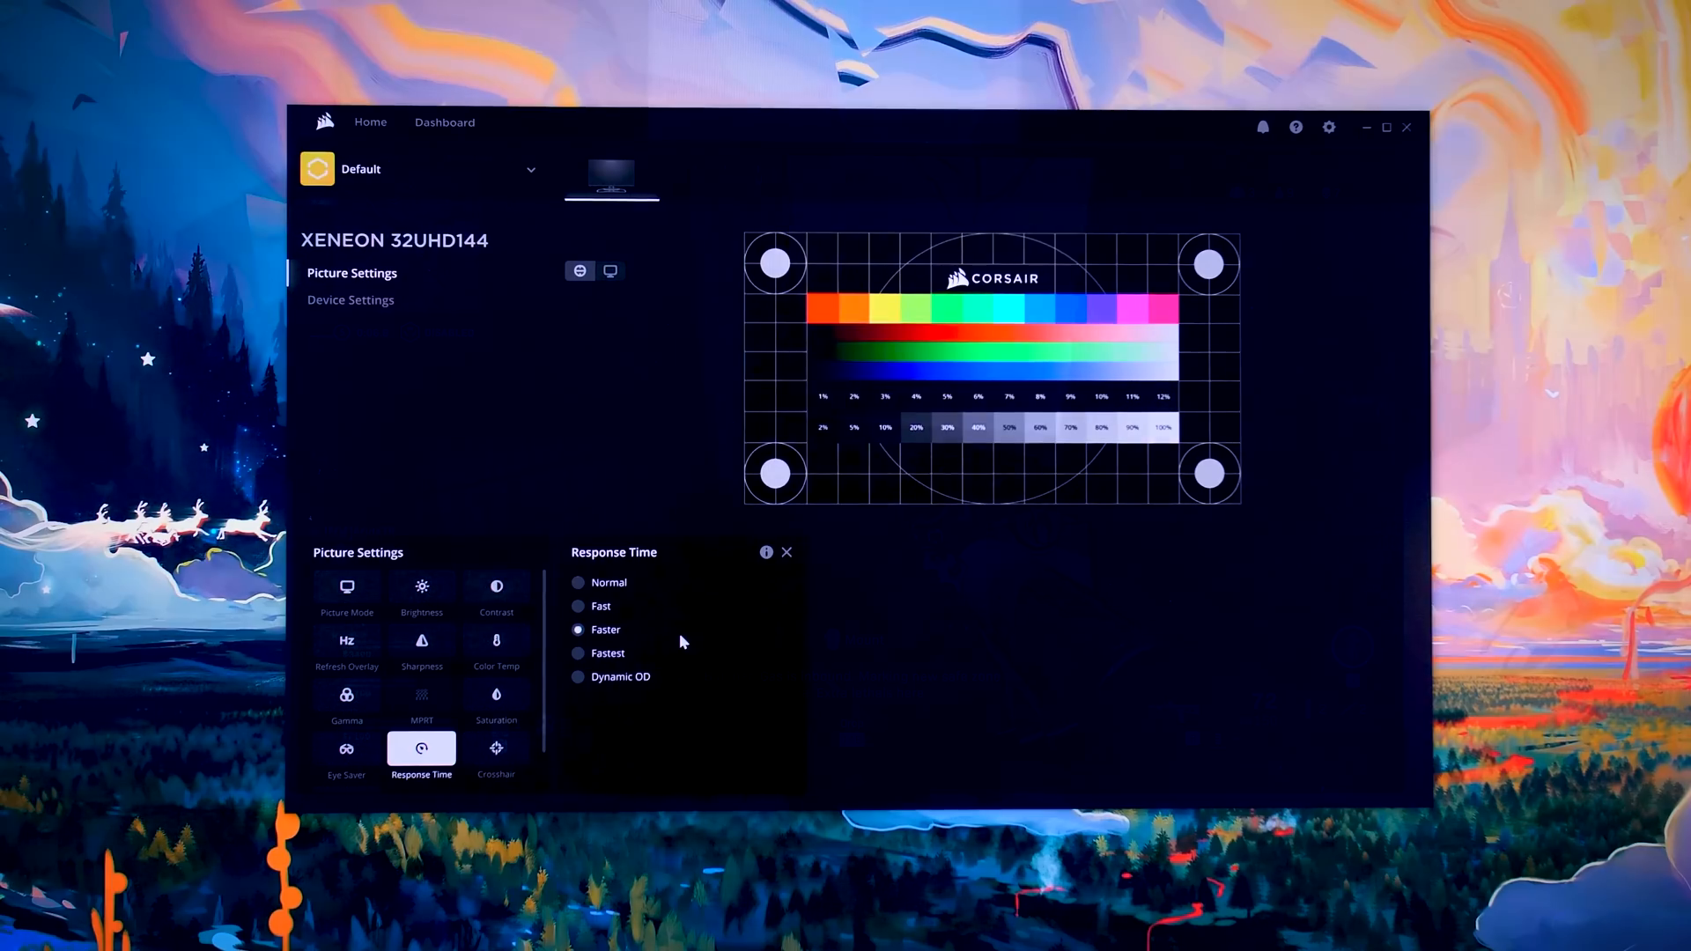